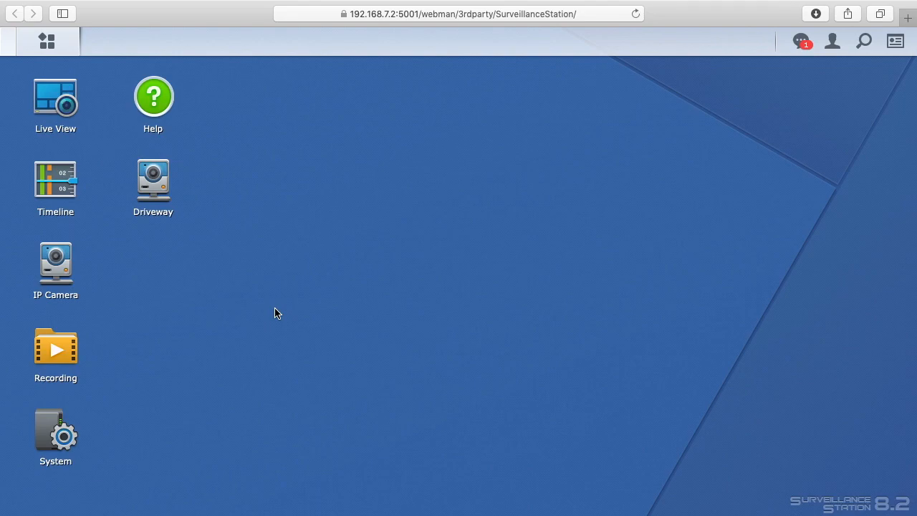
pyautogui.moveTo(279, 311)
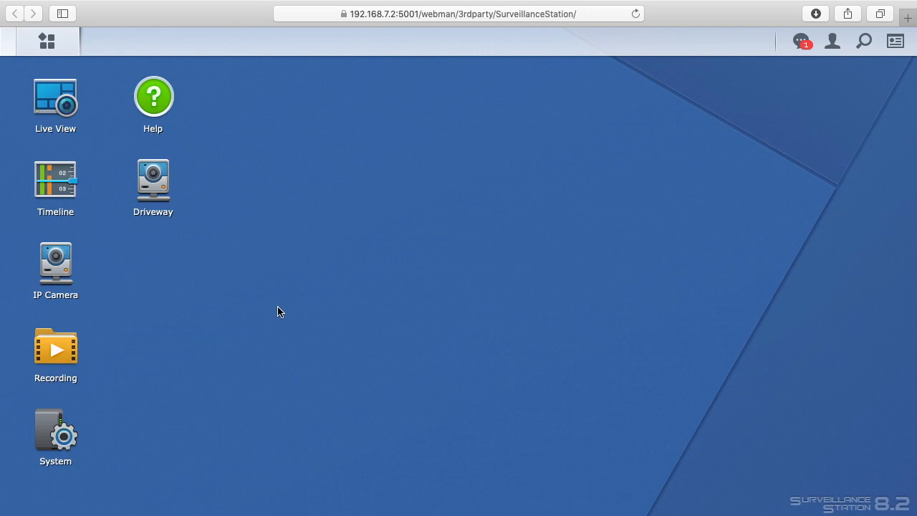
pyautogui.moveTo(54, 93)
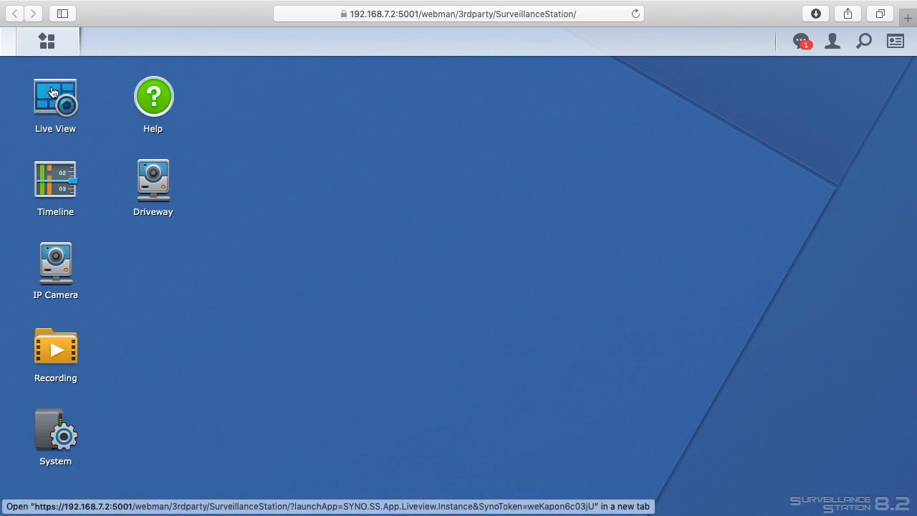
# - Open the live camera view, then close the recording player
pyautogui.click(55, 98)
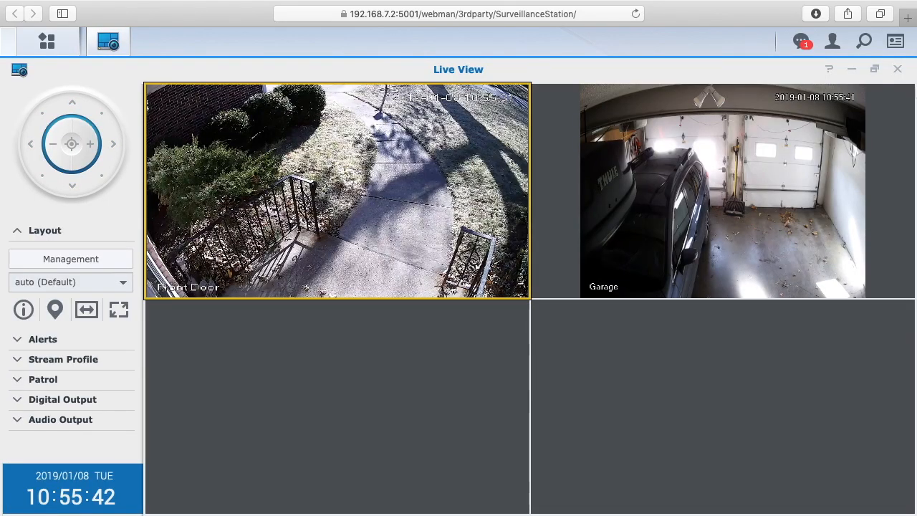
pyautogui.click(897, 69)
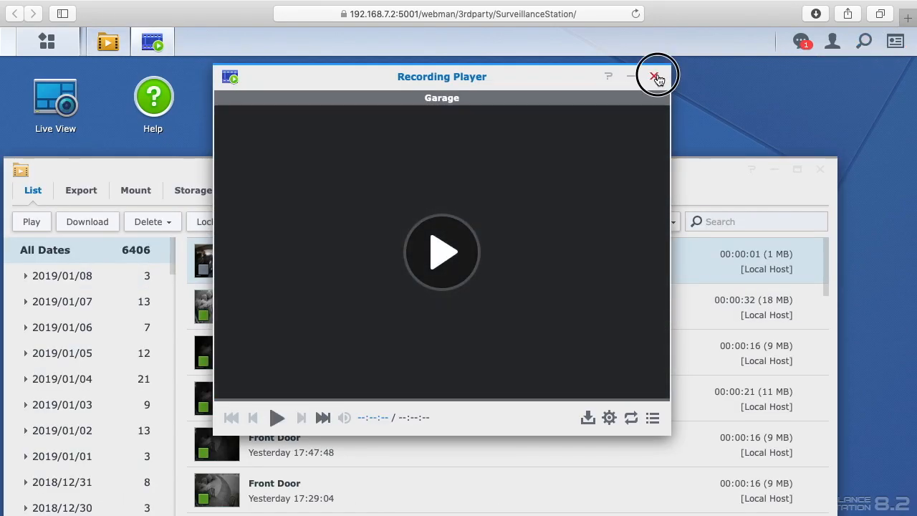
pyautogui.click(655, 76)
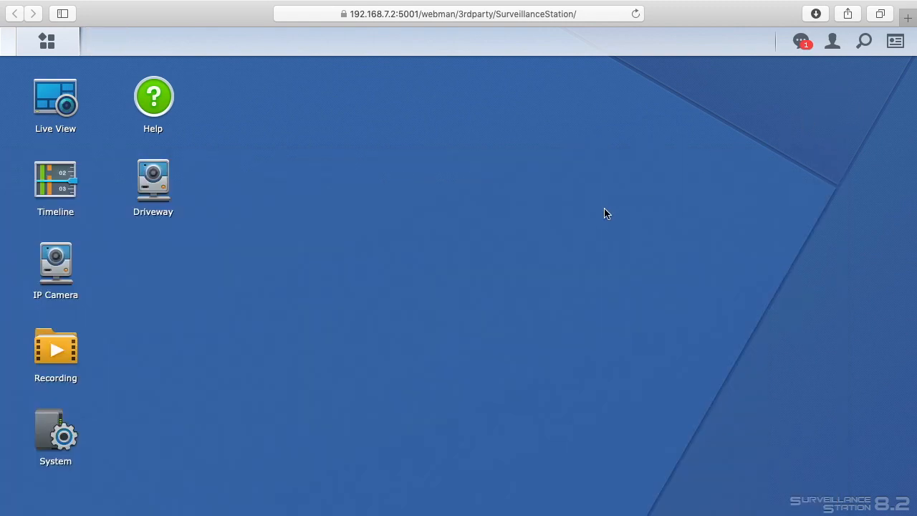
pyautogui.moveTo(606, 213)
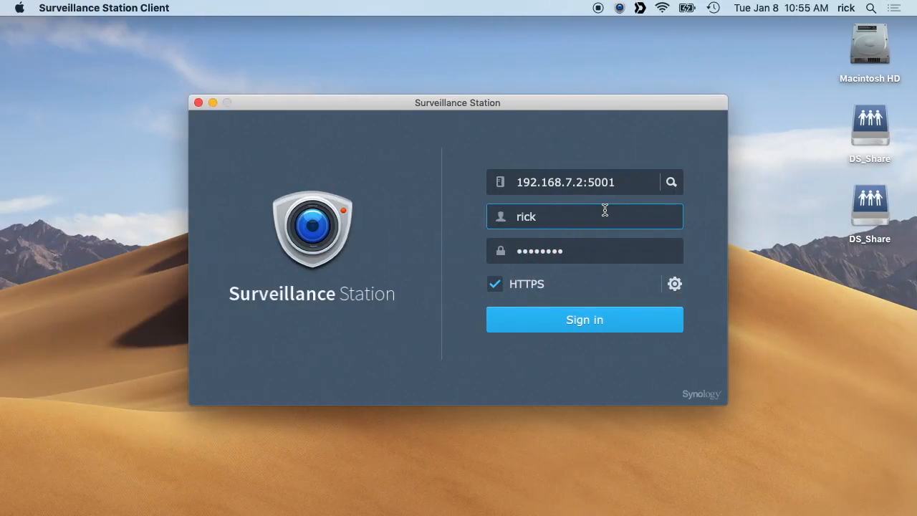
# - Sign in to the server at 192.168.7.2 and dismiss the Help window
pyautogui.click(584, 250)
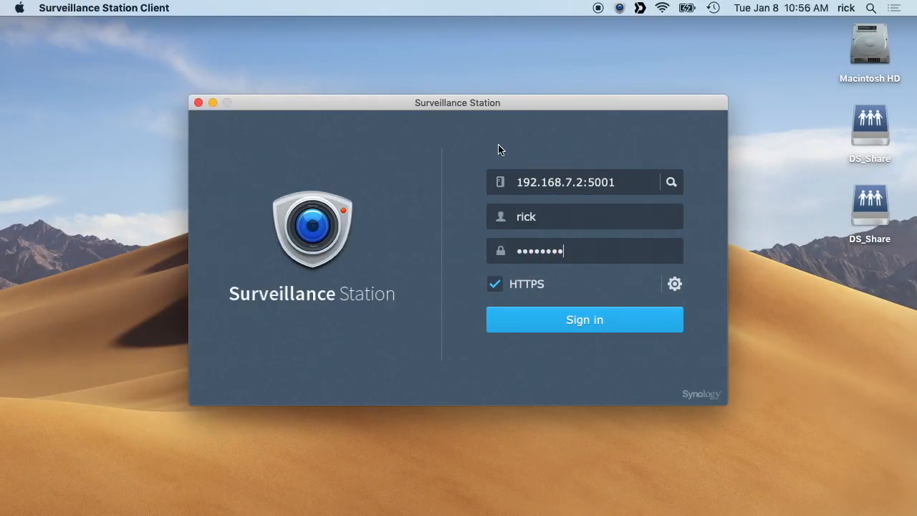
pyautogui.moveTo(559, 397)
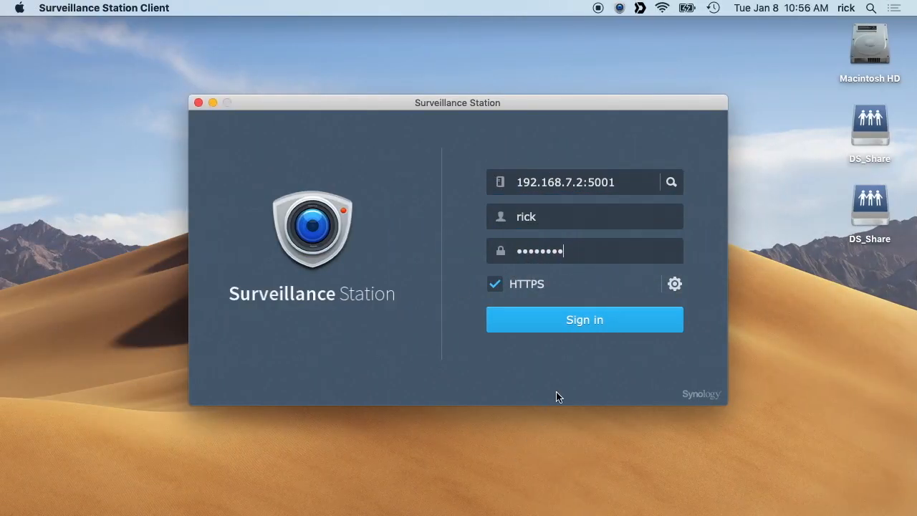
pyautogui.click(584, 319)
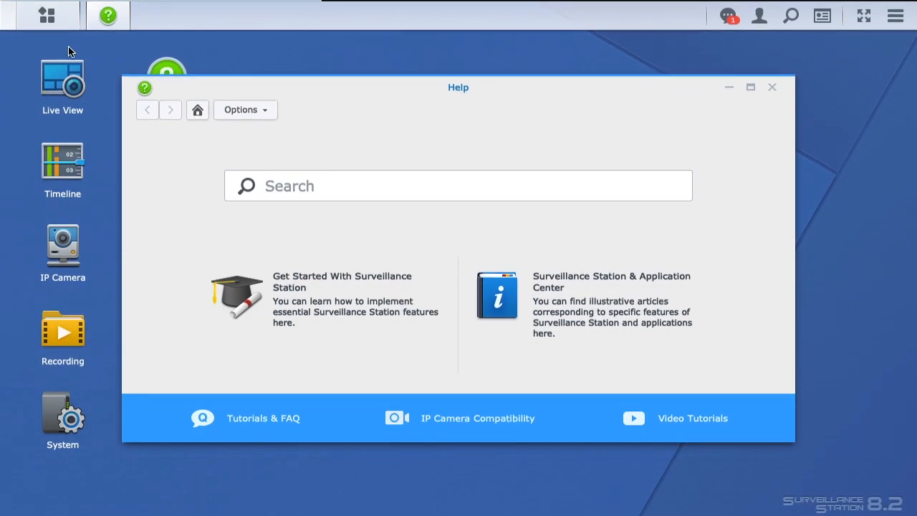
pyautogui.click(771, 86)
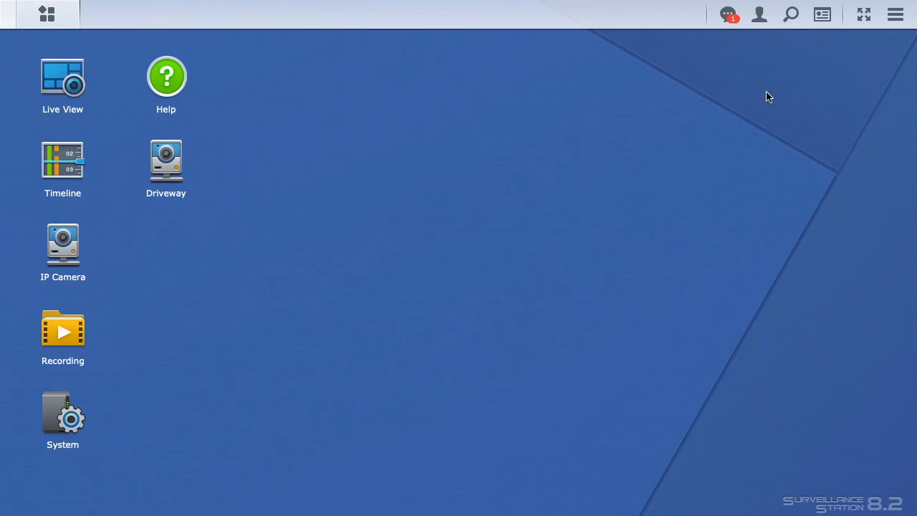
# - Log out via the account menu and show the GPU Acceleration tab of client Options
pyautogui.click(759, 15)
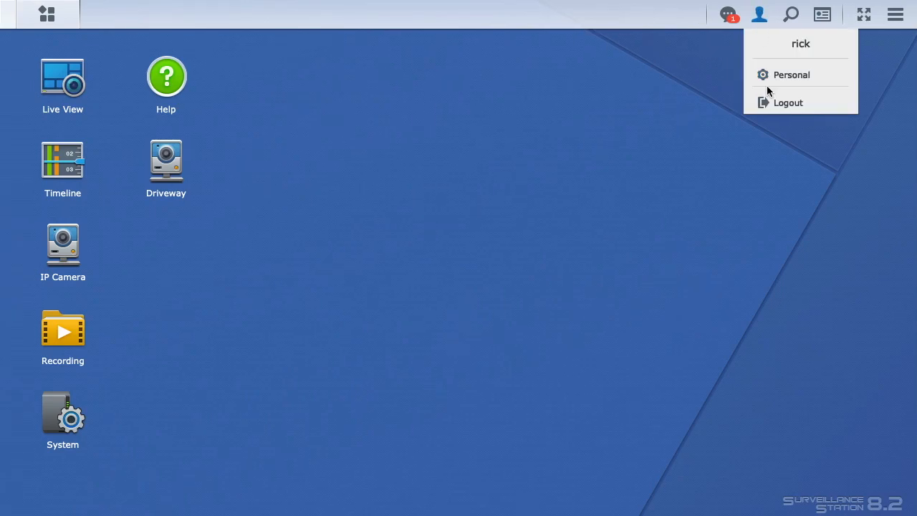
pyautogui.click(788, 103)
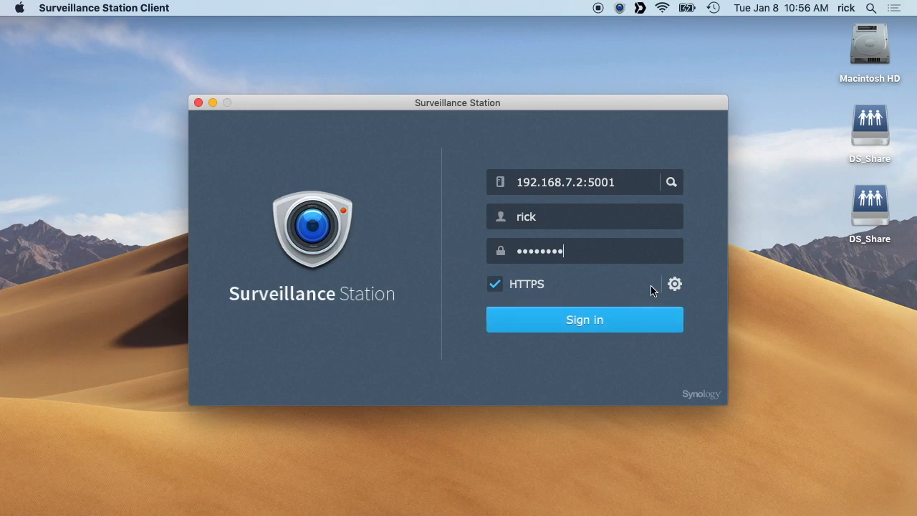
pyautogui.click(674, 284)
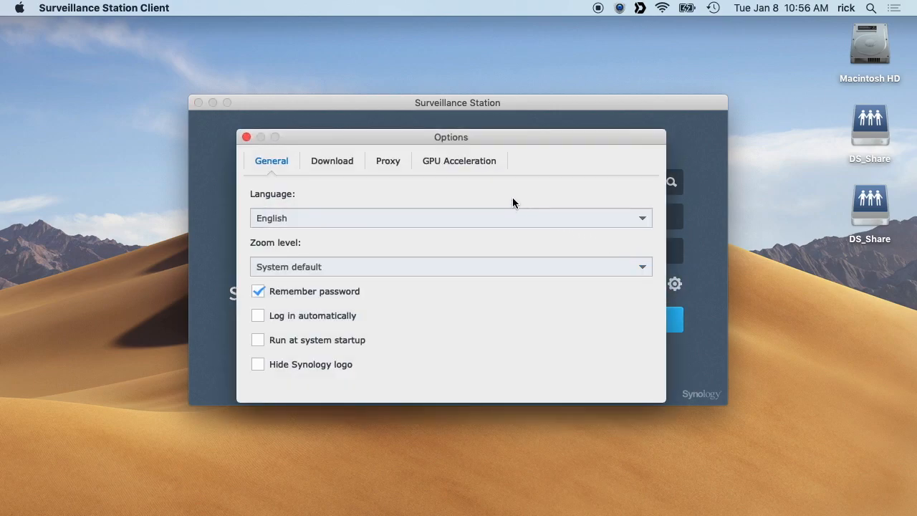
pyautogui.click(459, 161)
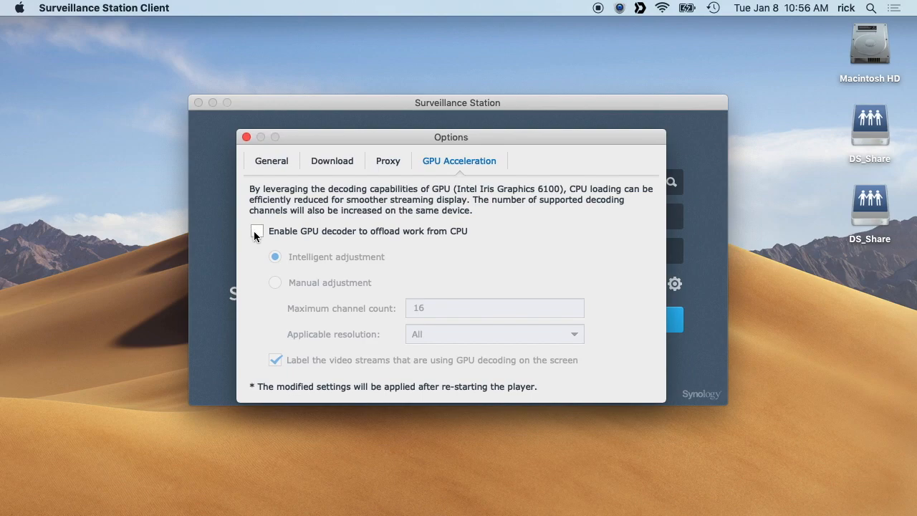
# - Enable the GPU decoder, with intelligent adjustment and on-screen GPU stream labels
pyautogui.click(257, 230)
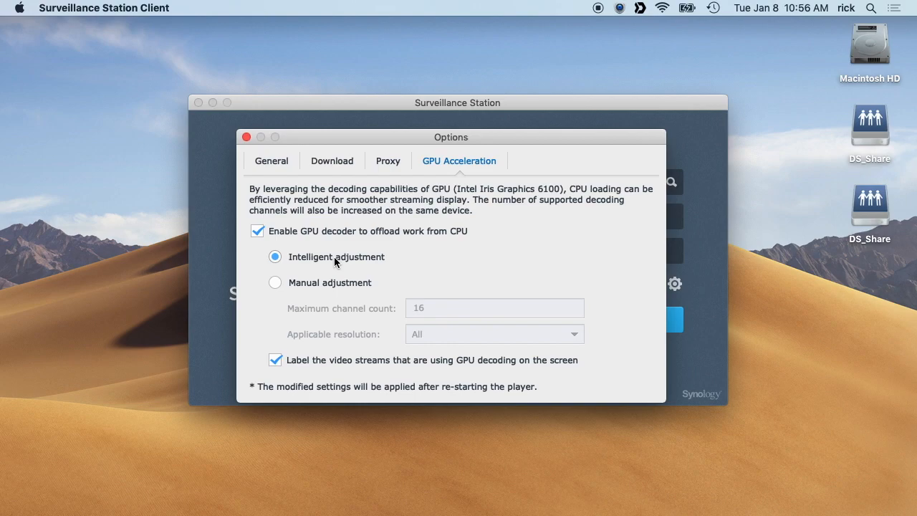
pyautogui.moveTo(459, 194)
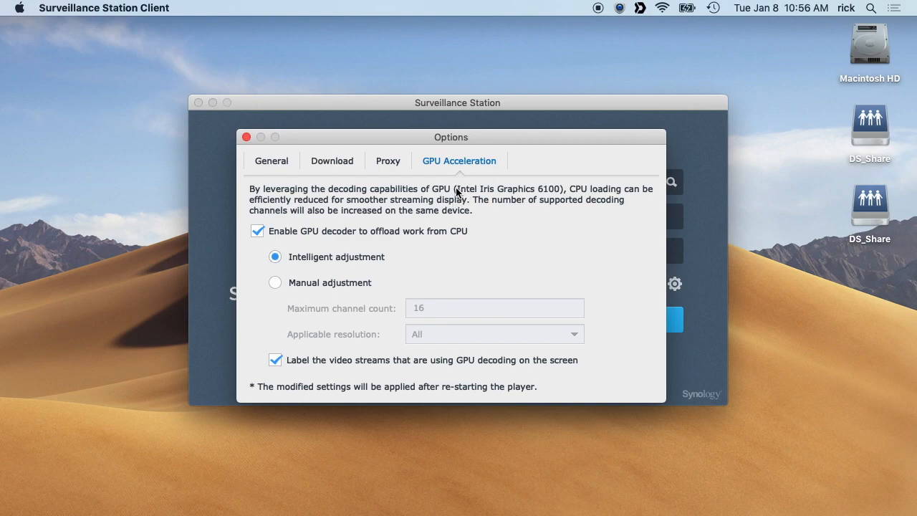
pyautogui.moveTo(533, 228)
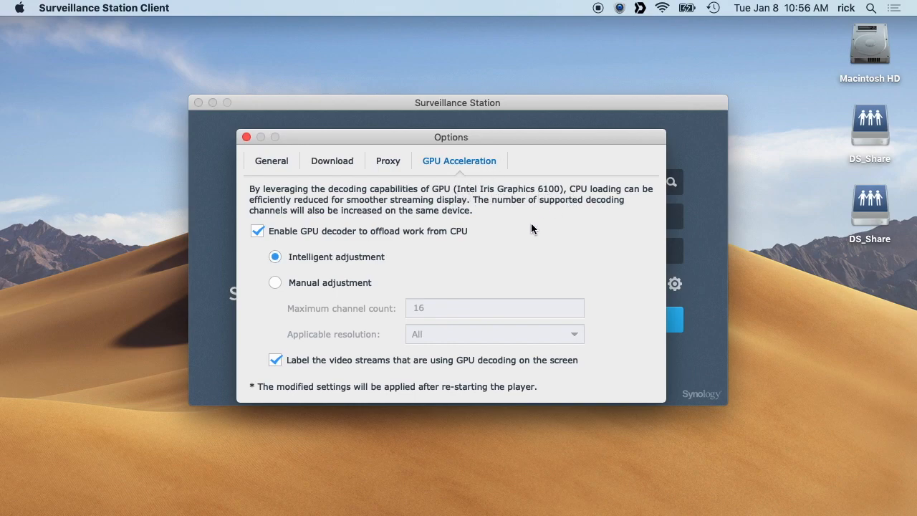
pyautogui.moveTo(523, 244)
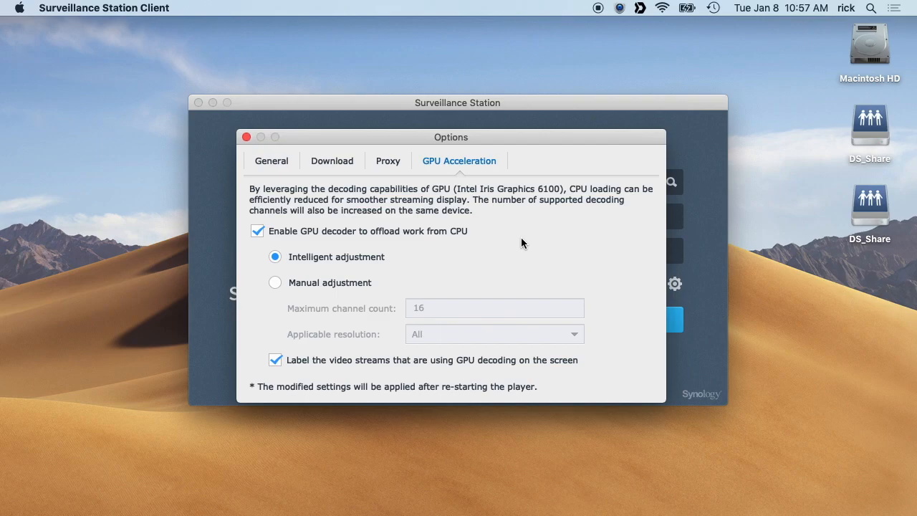
pyautogui.moveTo(273, 282)
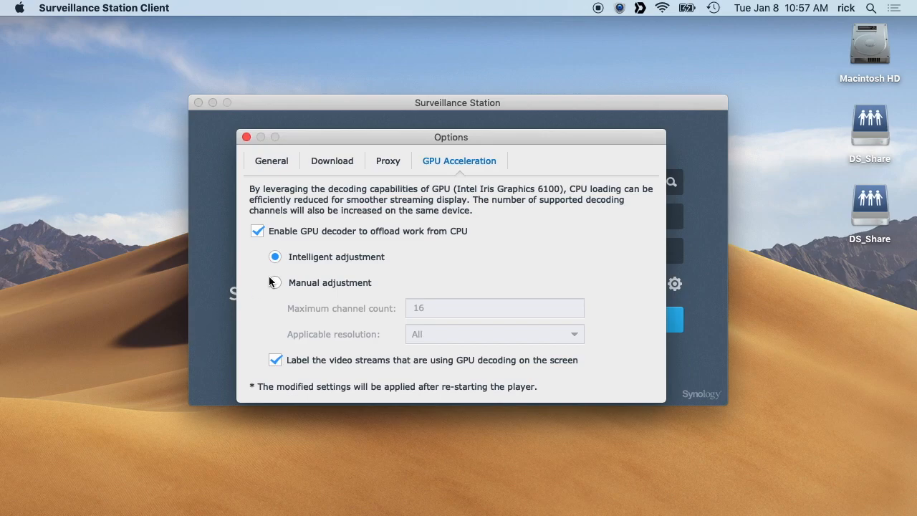
# - Use manual GPU adjustment with maximum channel count 16 and the minimum applicable resolution
pyautogui.click(275, 282)
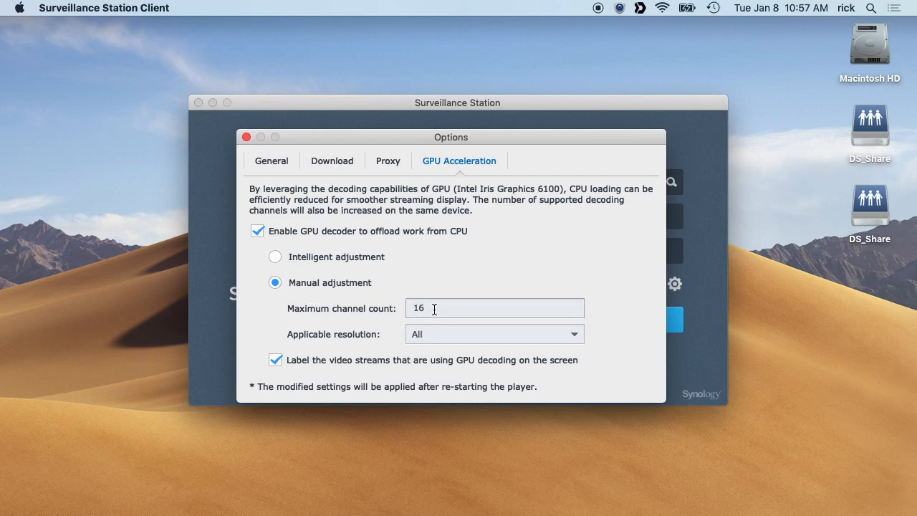
pyautogui.write('2')
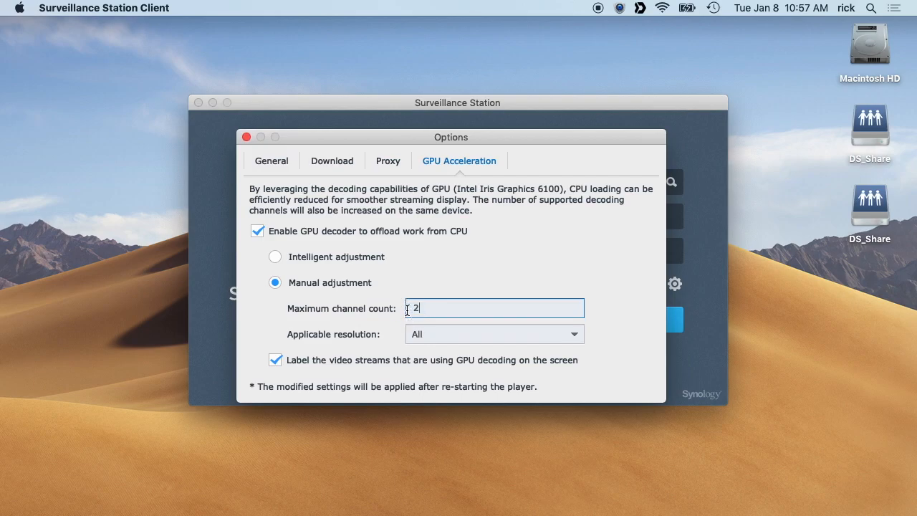
pyautogui.press('Backspace')
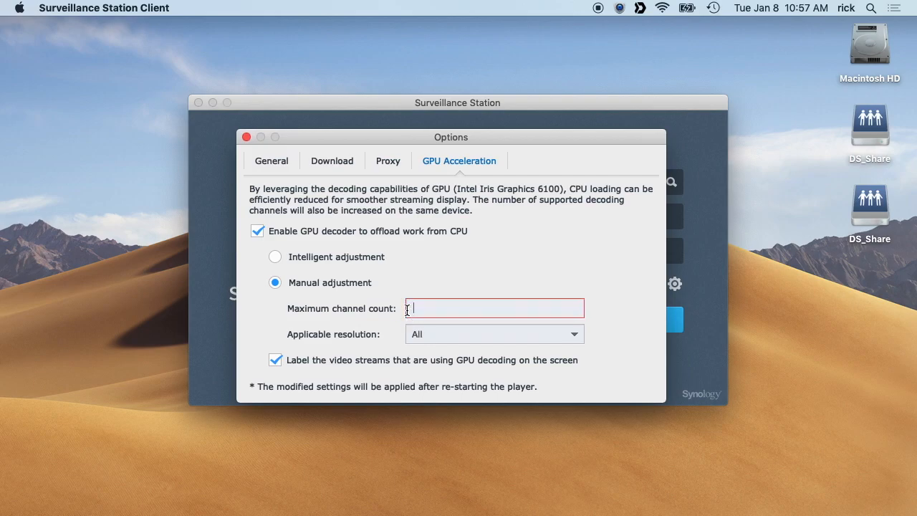
pyautogui.write('16')
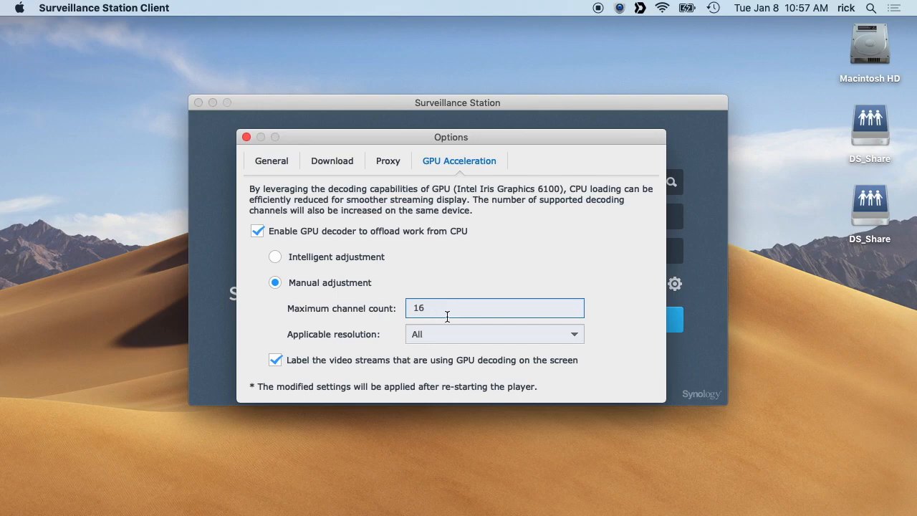
pyautogui.click(493, 334)
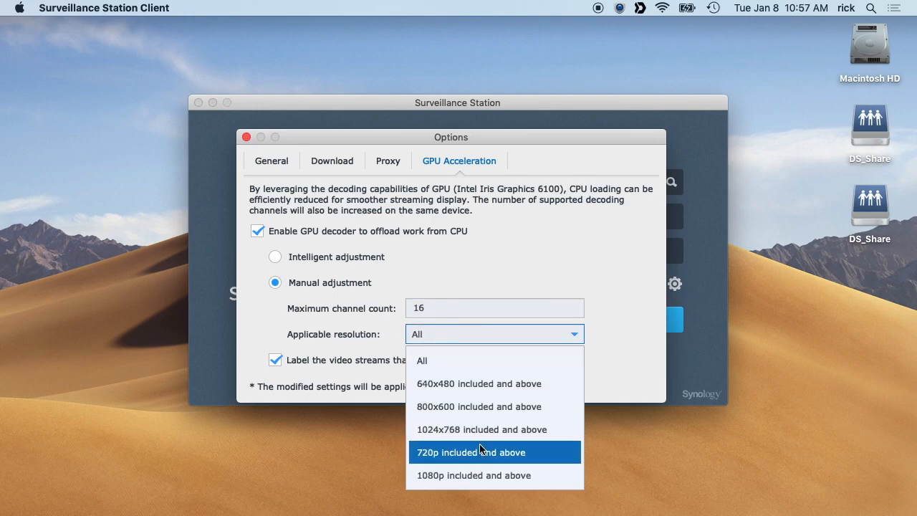
pyautogui.click(275, 256)
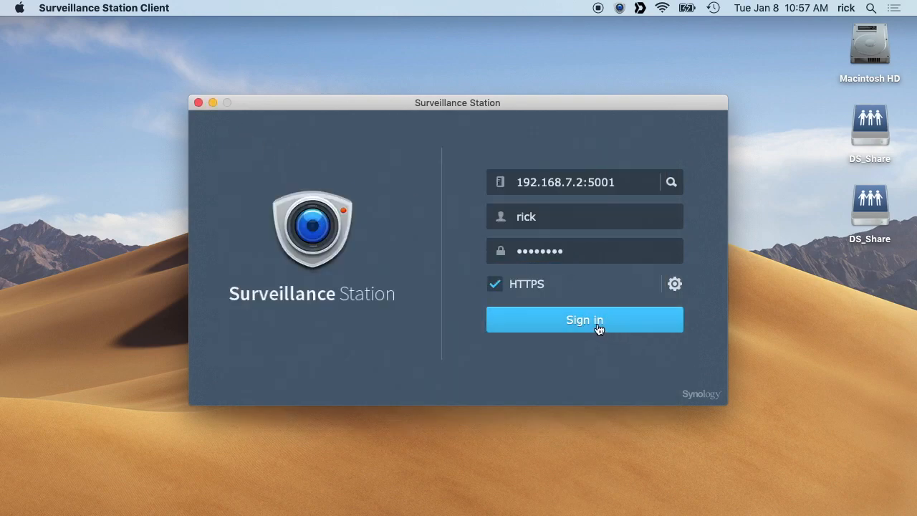
# - Sign back in to the DS918 server and open the Recording app from the desktop
pyautogui.click(583, 319)
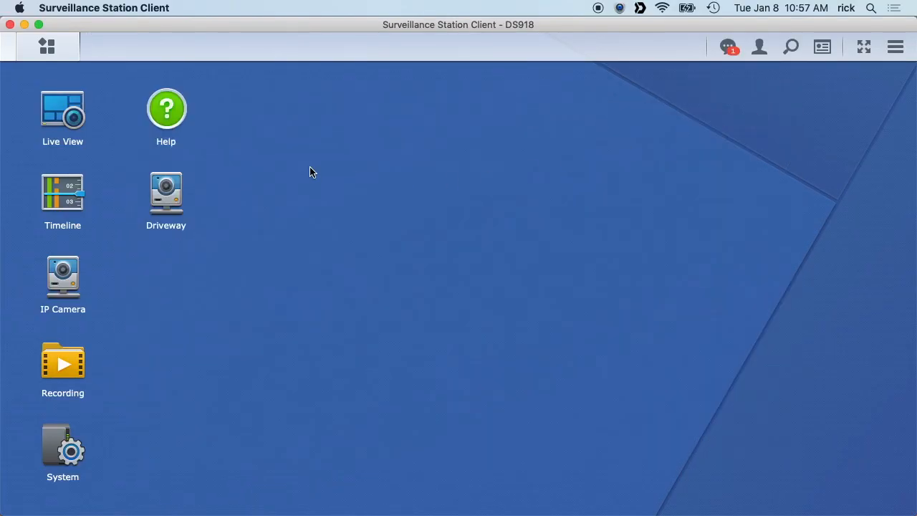
pyautogui.click(62, 111)
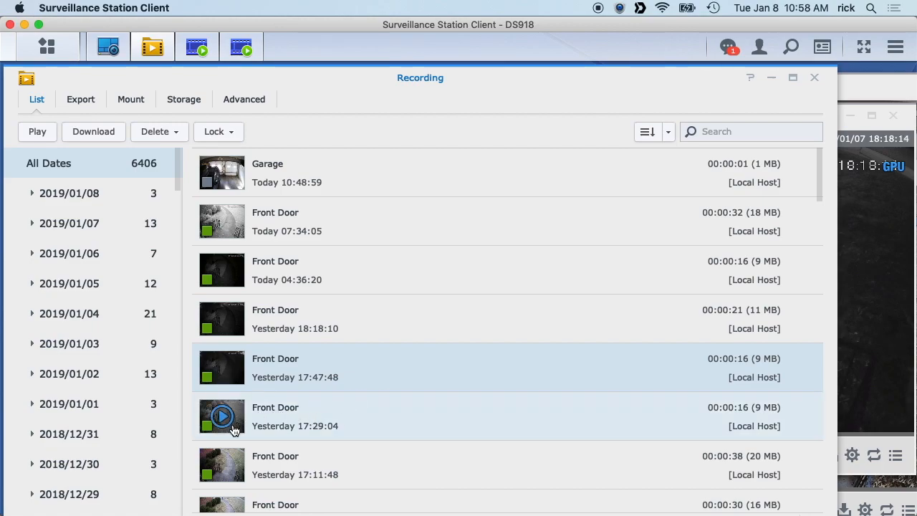
# - Play yesterday's 17:29 Front Door recording, then close both recording players
pyautogui.doubleClick(287, 464)
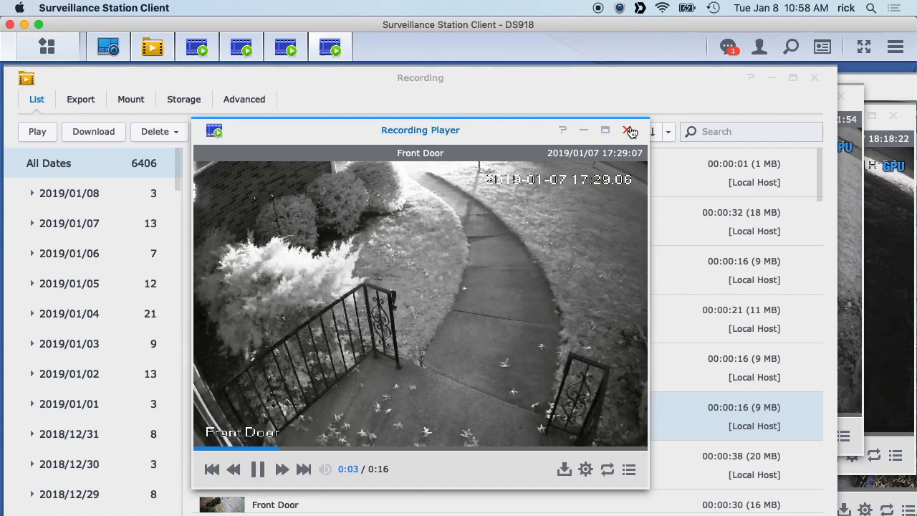
pyautogui.click(629, 130)
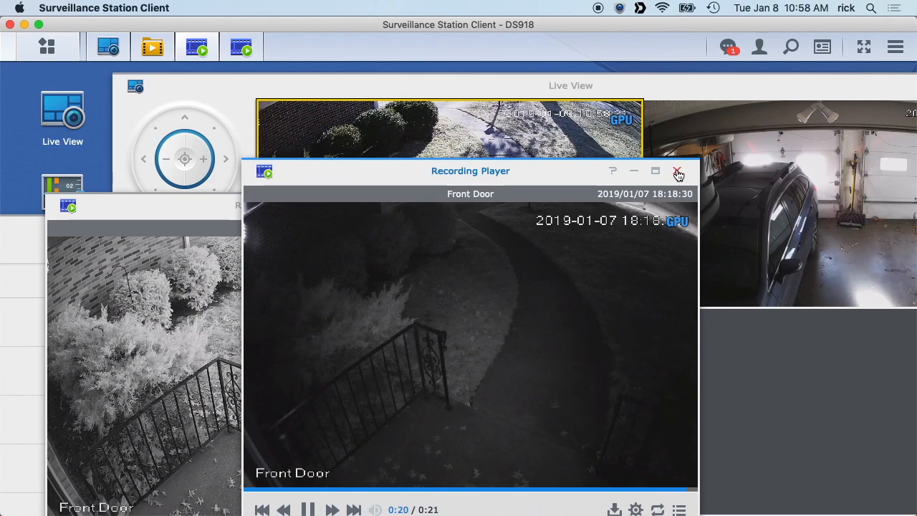
pyautogui.click(678, 175)
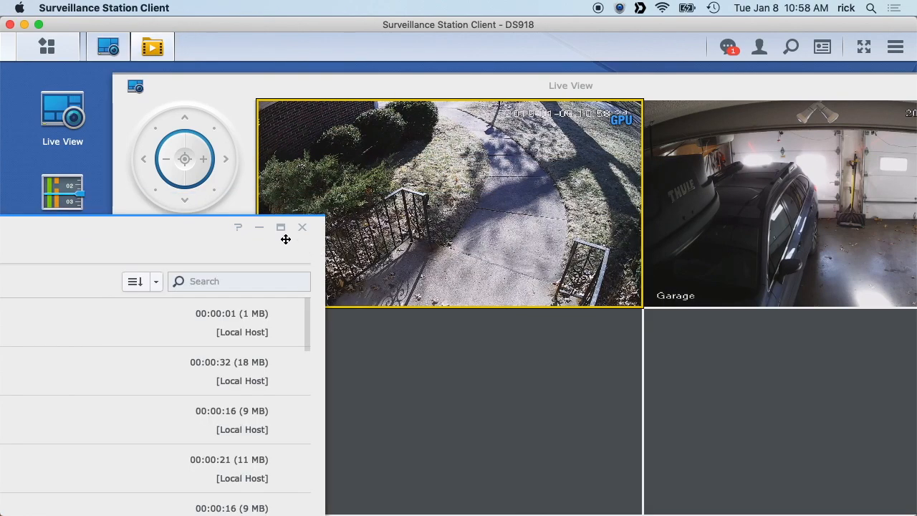
# - Drag the Recording list window out of the way of the Live View
pyautogui.moveTo(285, 239); pyautogui.dragTo(467, 127)
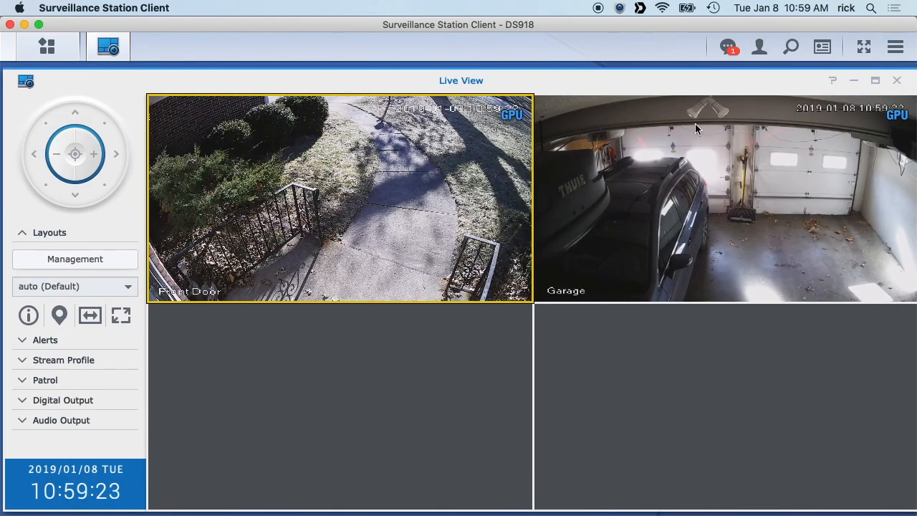
pyautogui.moveTo(495, 131)
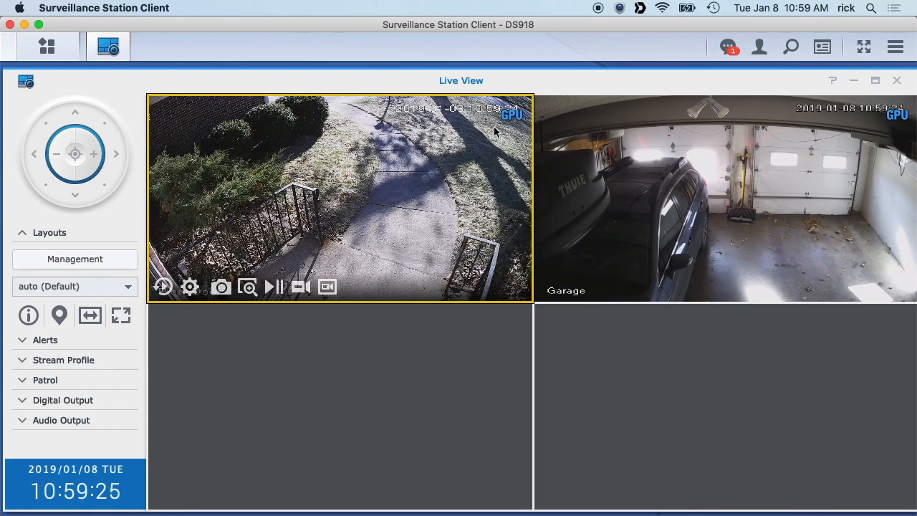
pyautogui.moveTo(601, 177)
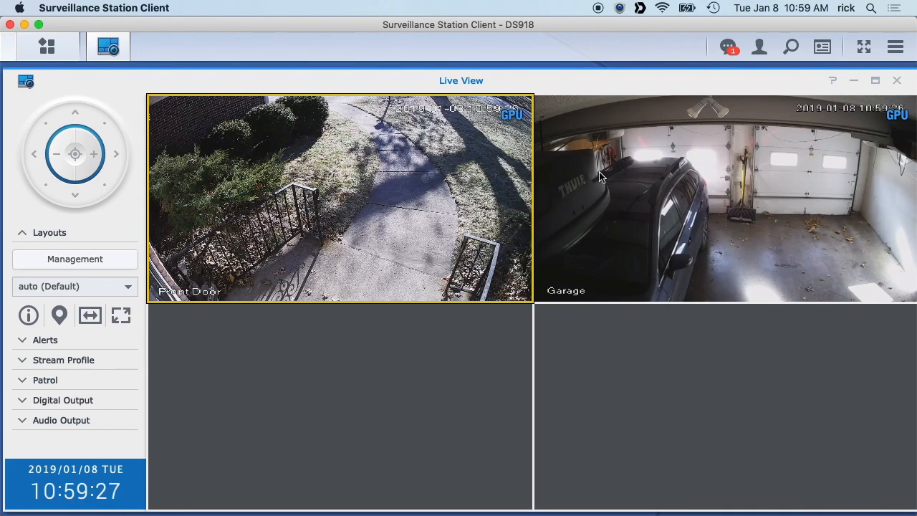